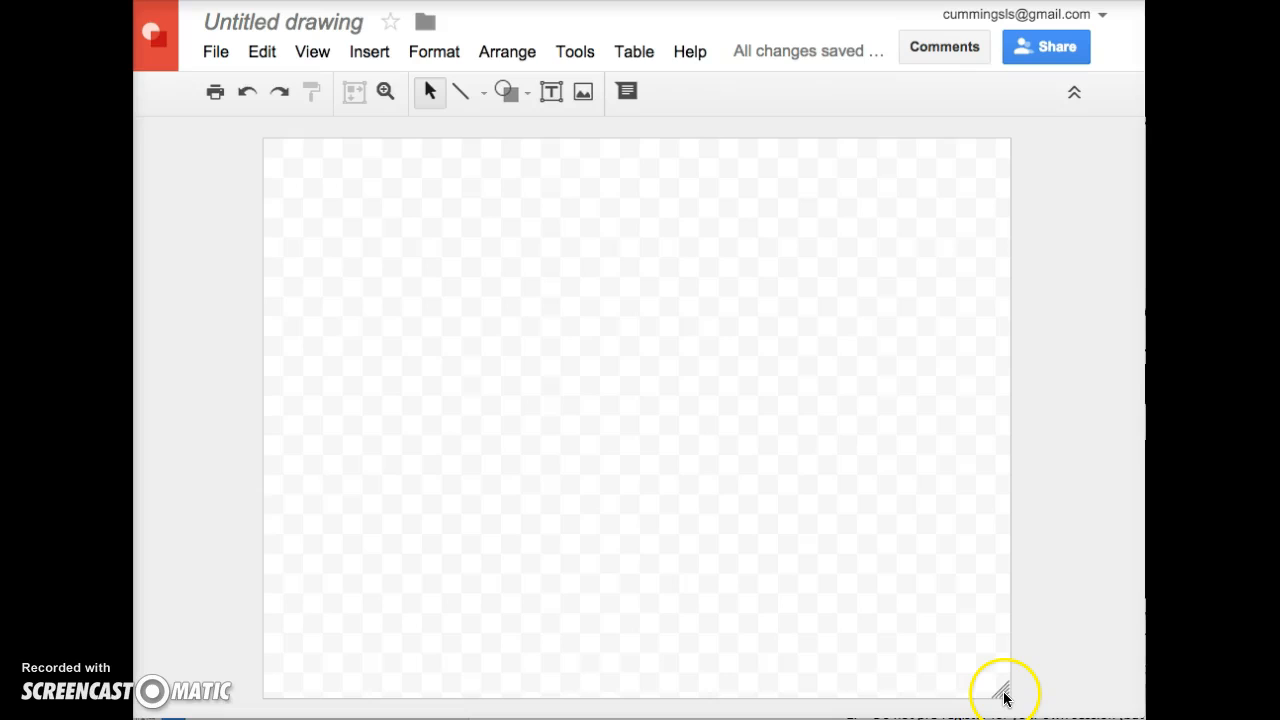
mouse_move(998, 692)
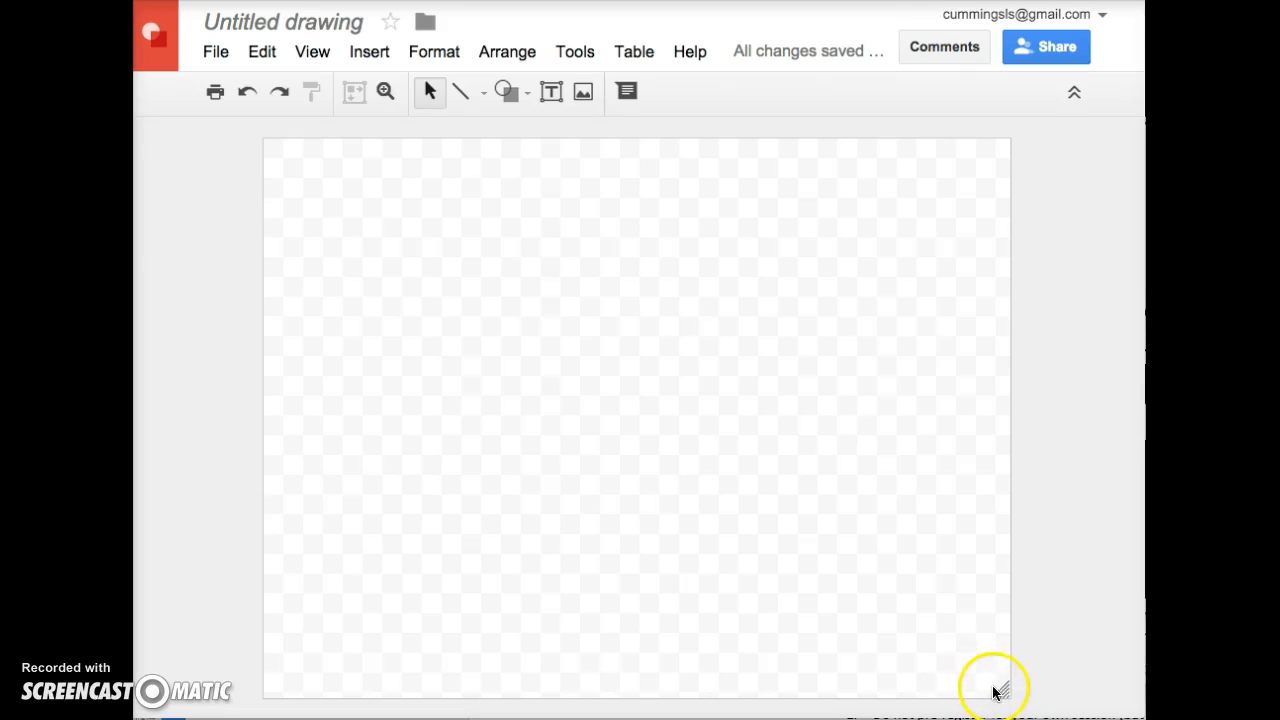
mouse_move(1004, 692)
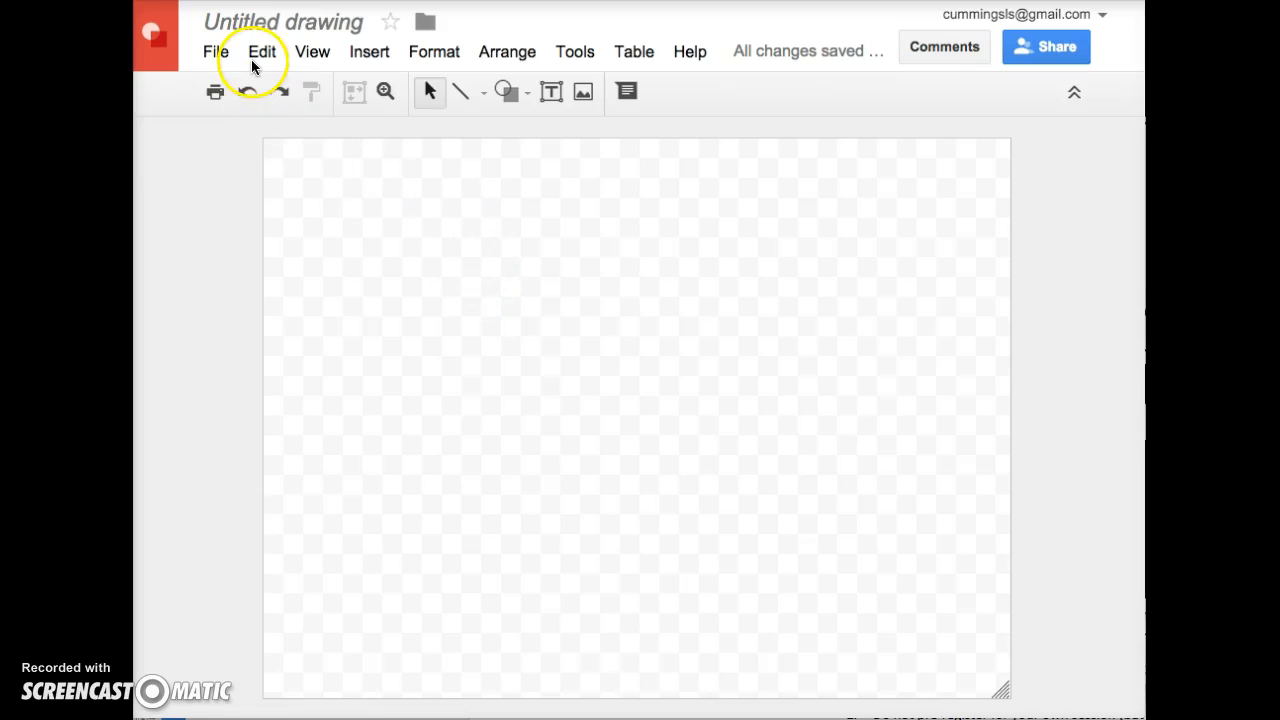
Bring up Page setup from the File menu to reach the page size presets
left_click(216, 52)
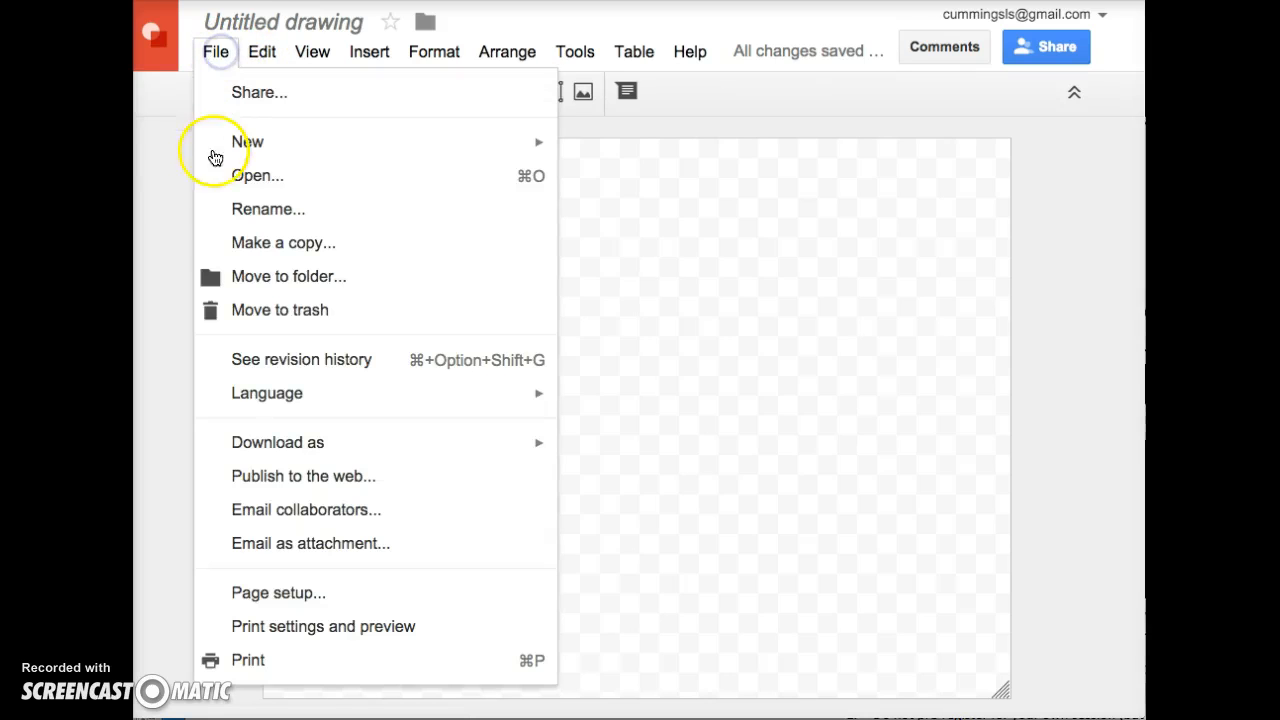
mouse_move(320, 592)
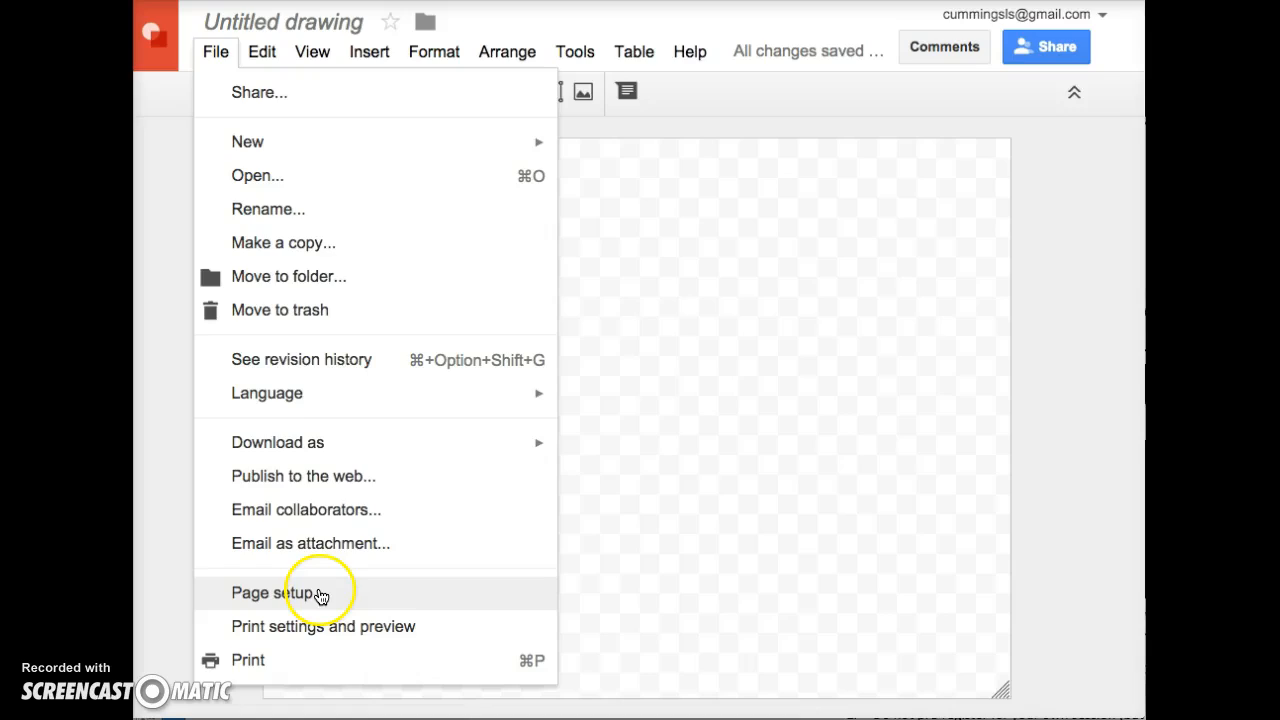
left_click(276, 592)
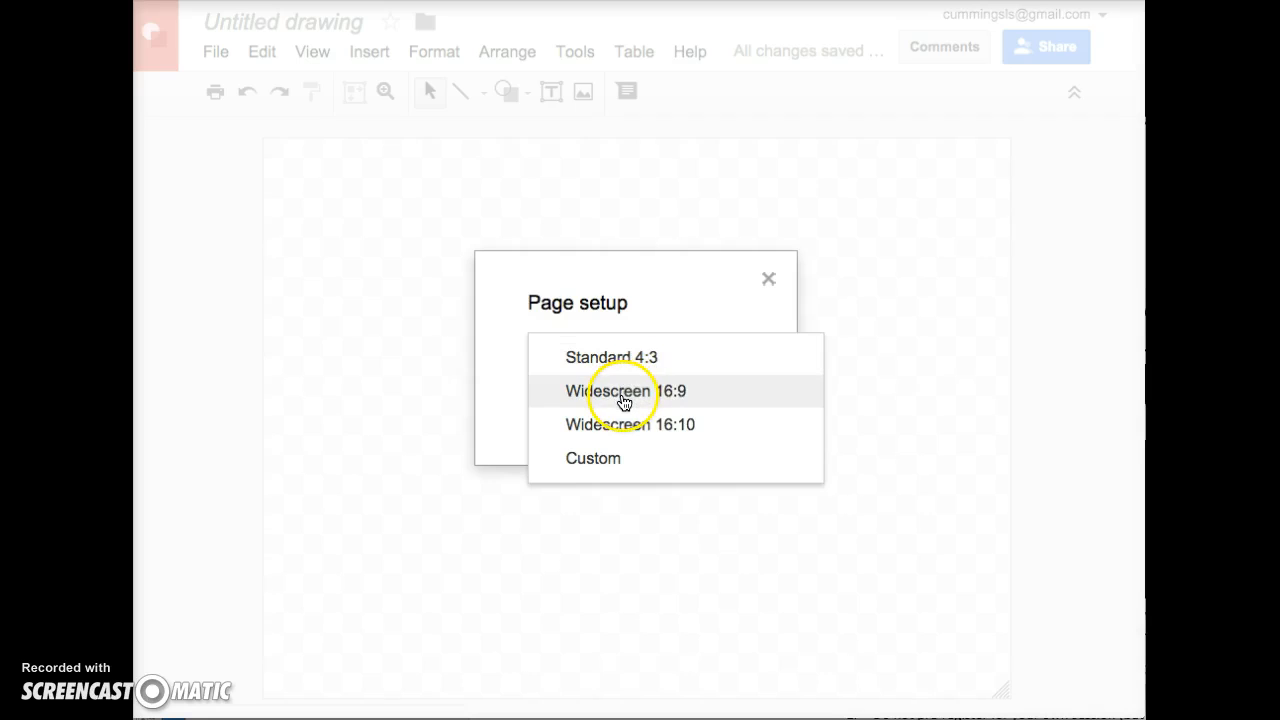
mouse_move(592, 458)
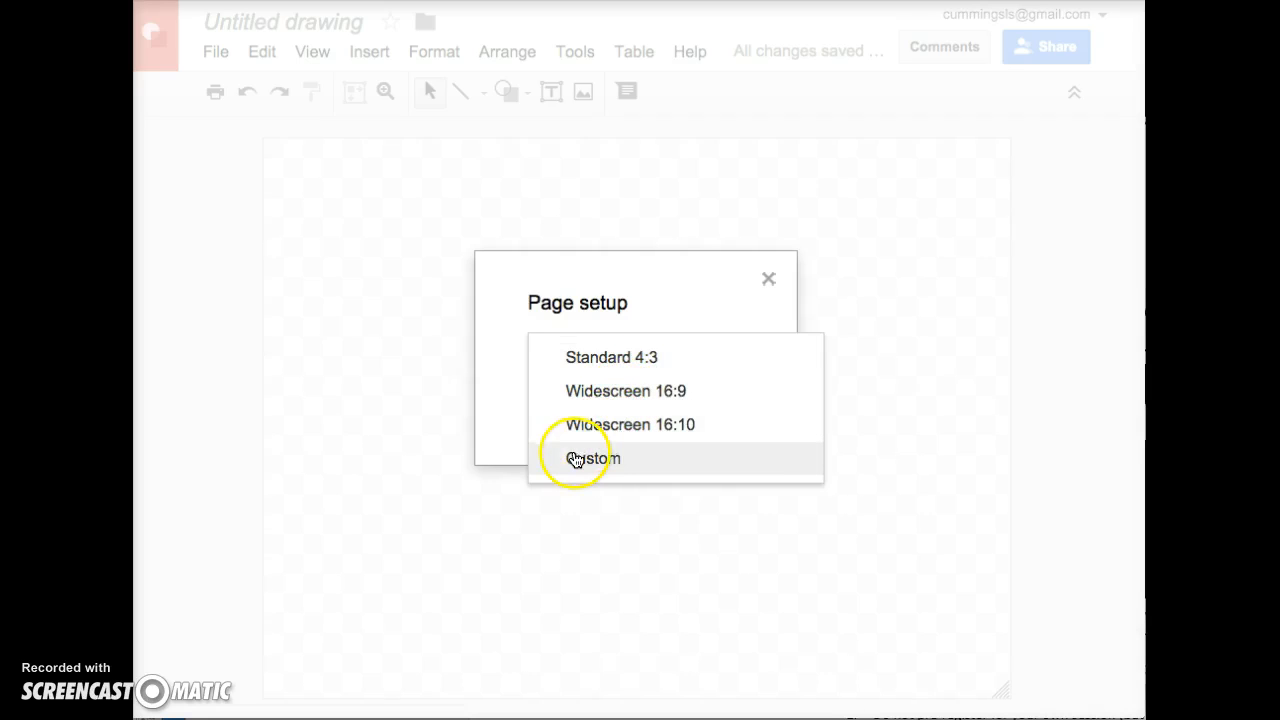
Apply a Custom page size of 7.5 × 10 inches, giving a portrait canvas
left_click(590, 458)
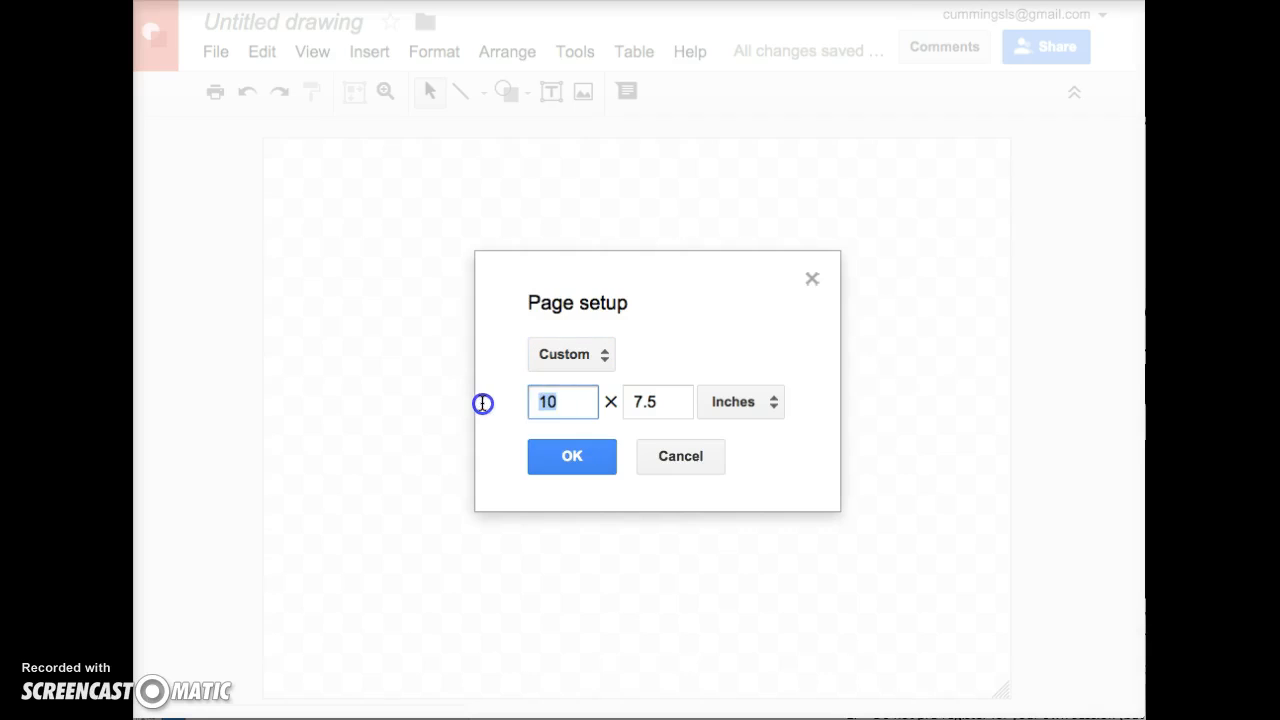
mouse_move(490, 414)
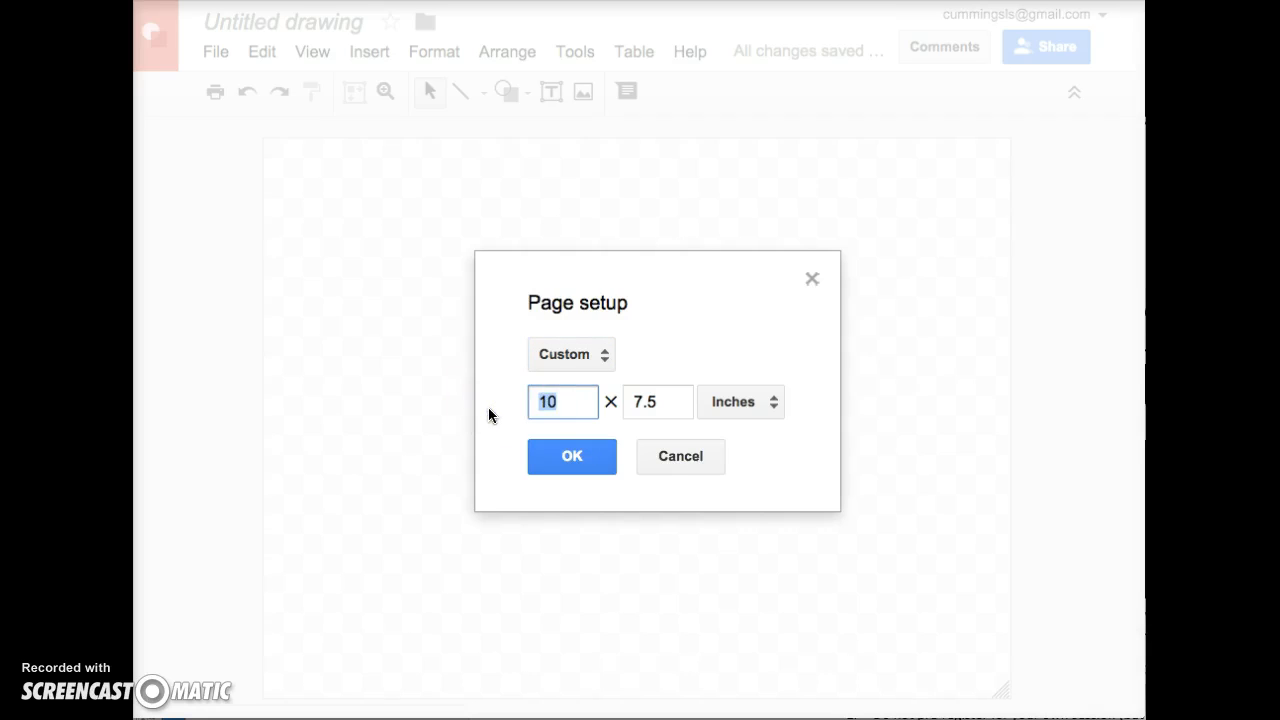
type("7.5")
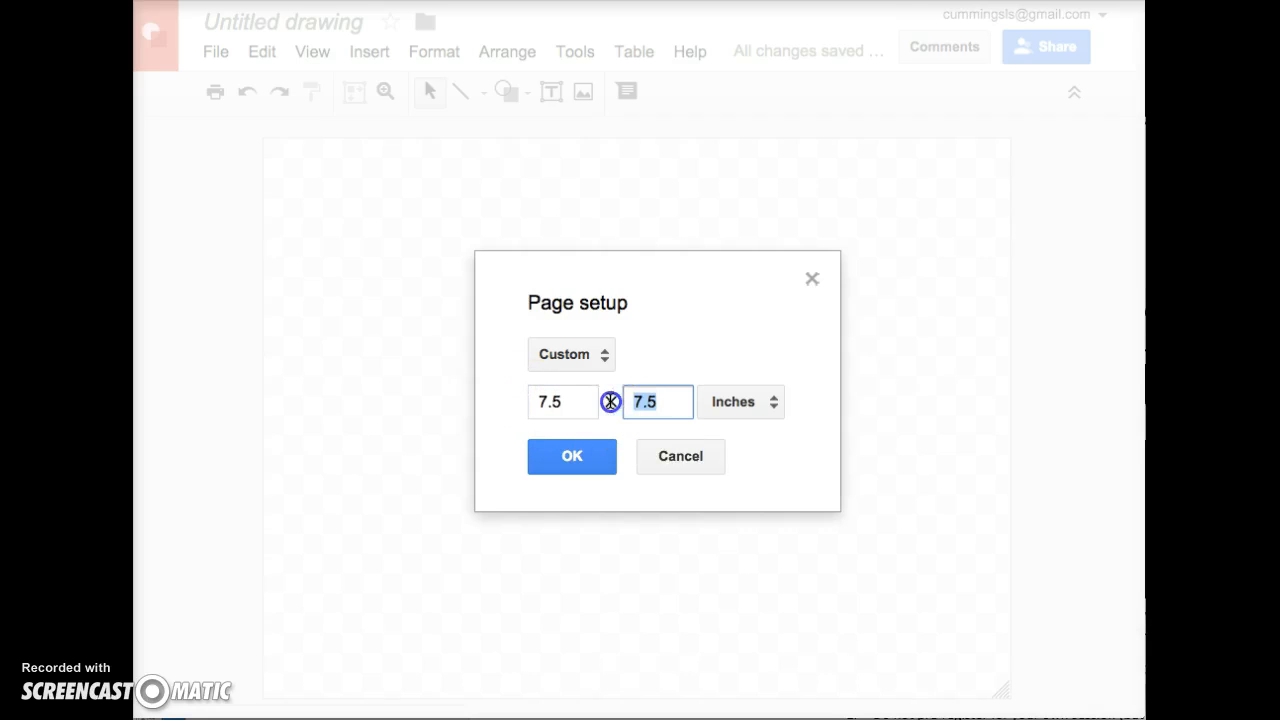
type("10")
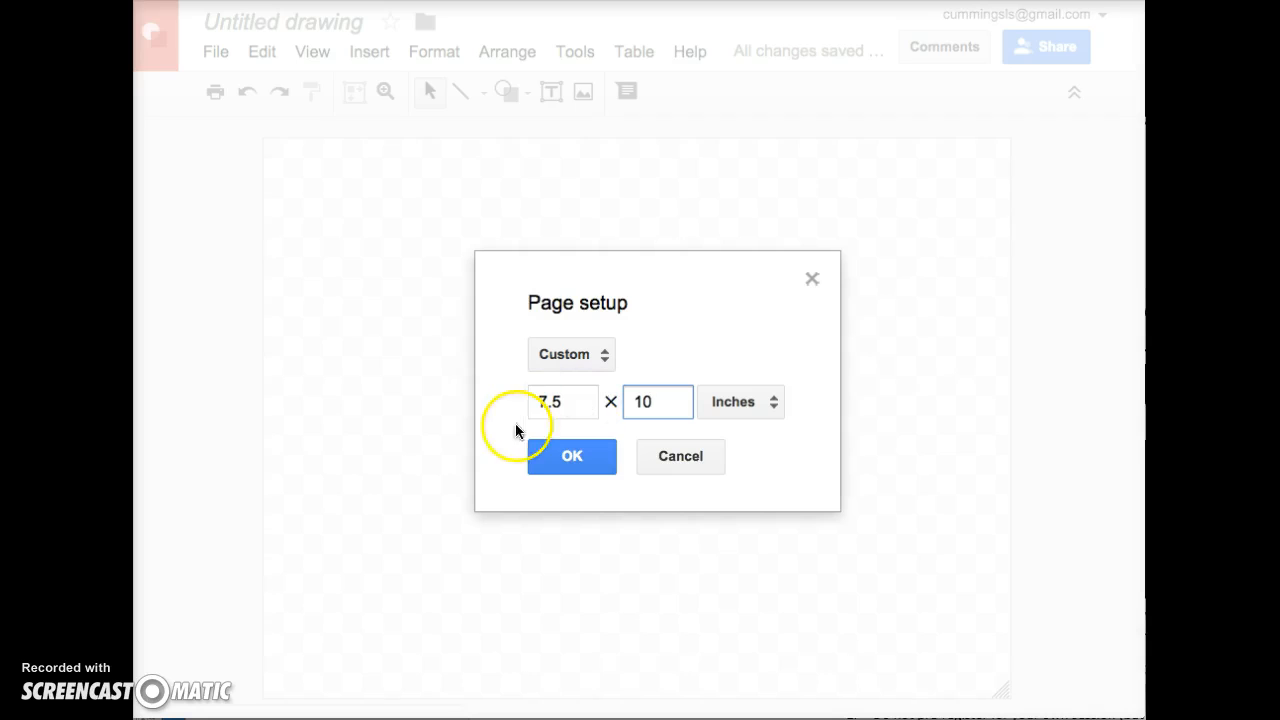
left_click(572, 456)
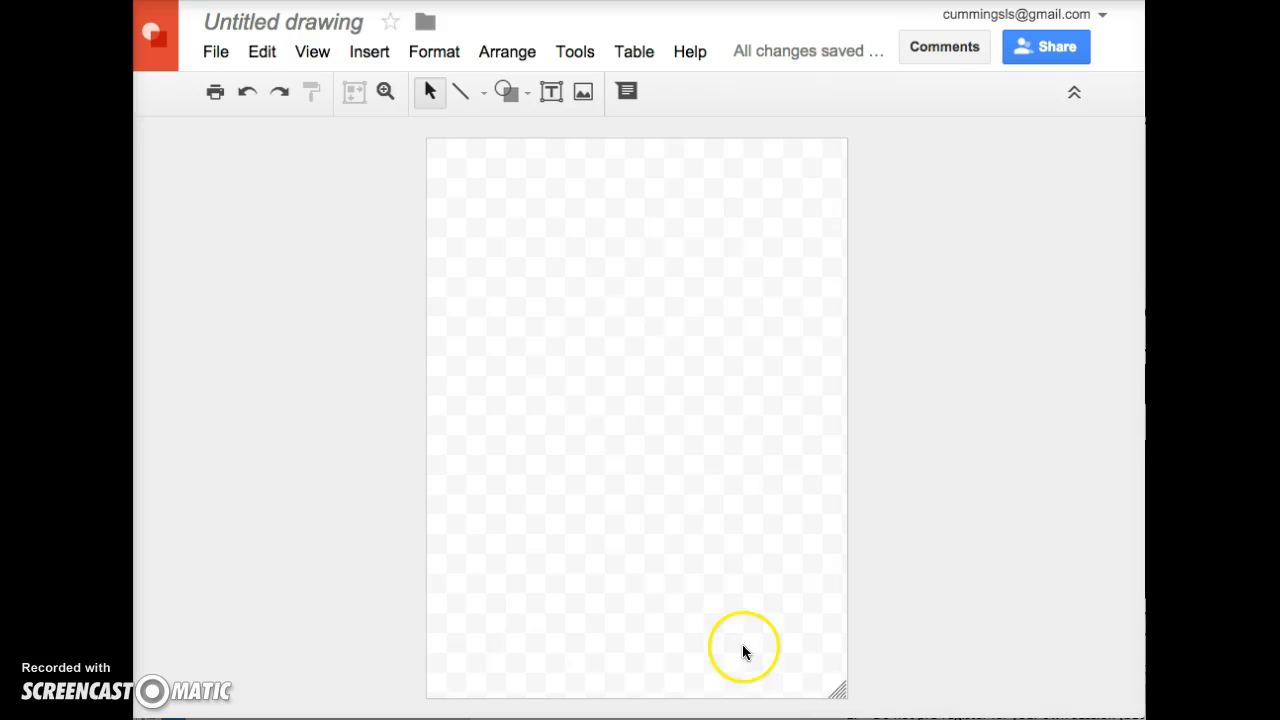
mouse_move(852, 686)
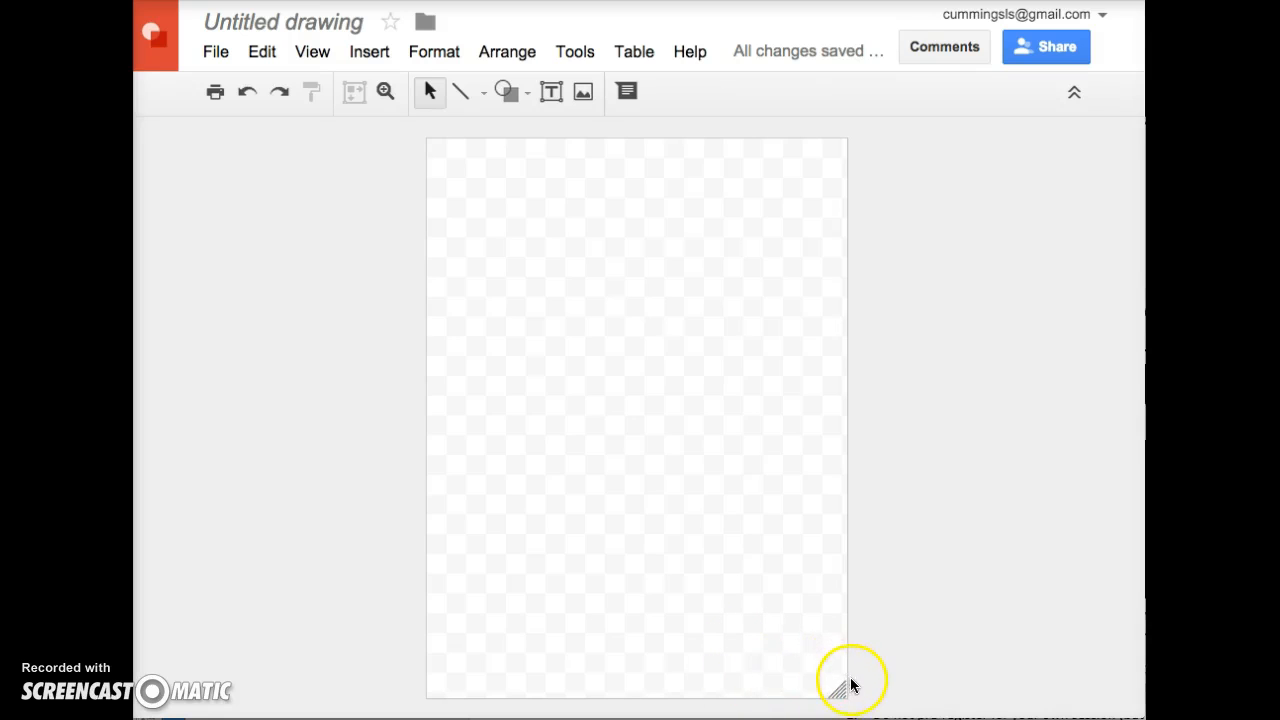
mouse_move(844, 668)
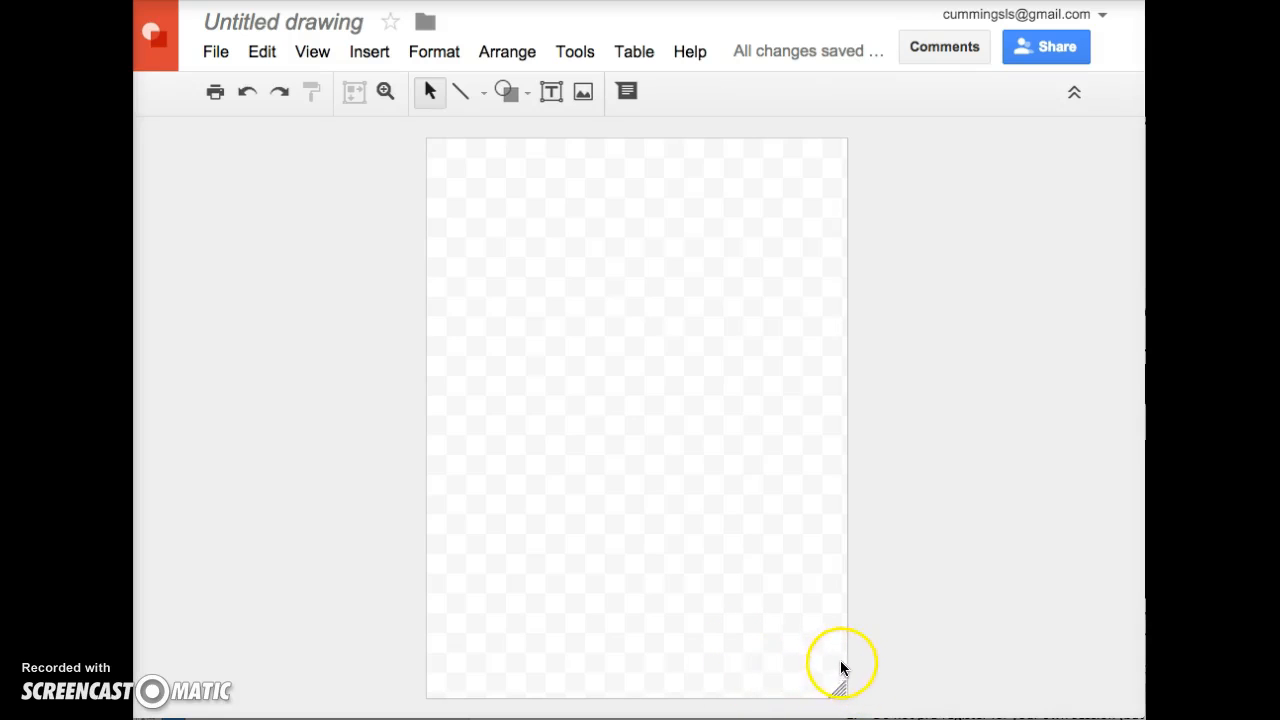